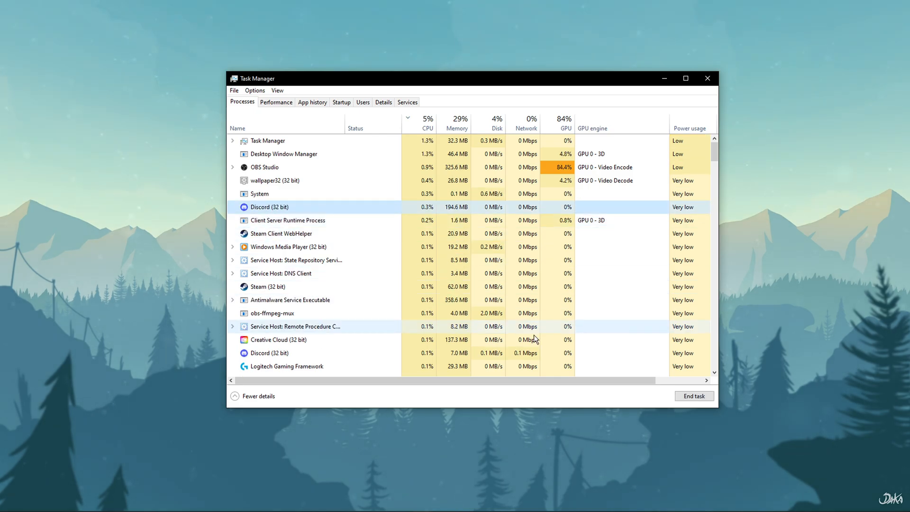
Scroll through Task Manager's running processes, then close the window
{"action": "scroll", "scroll_direction": "down", "scroll_amount": 3}
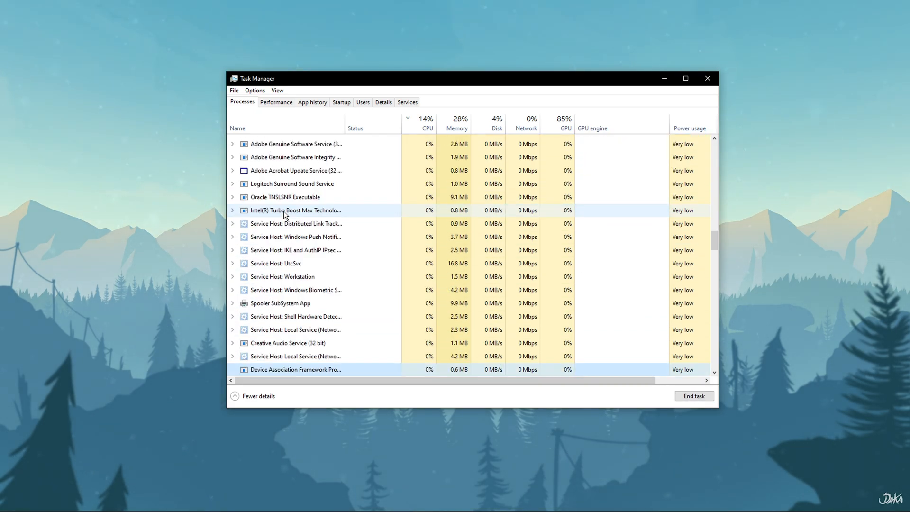
{"action": "left_click", "coordinate": [258, 396]}
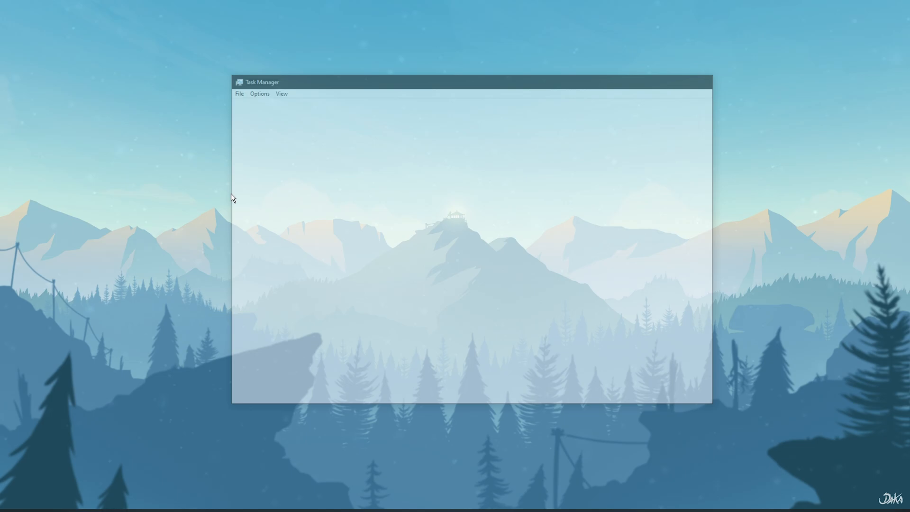
Download the BetterDiscord v1.1.1 installer from betterdiscord.app and launch it from the desktop
{"action": "left_click", "coordinate": [71, 504]}
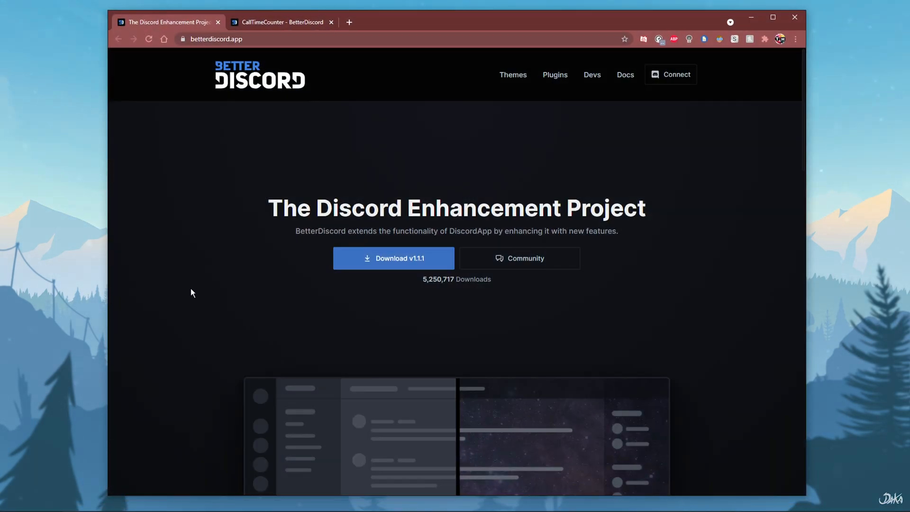
{"action": "left_click", "coordinate": [393, 258]}
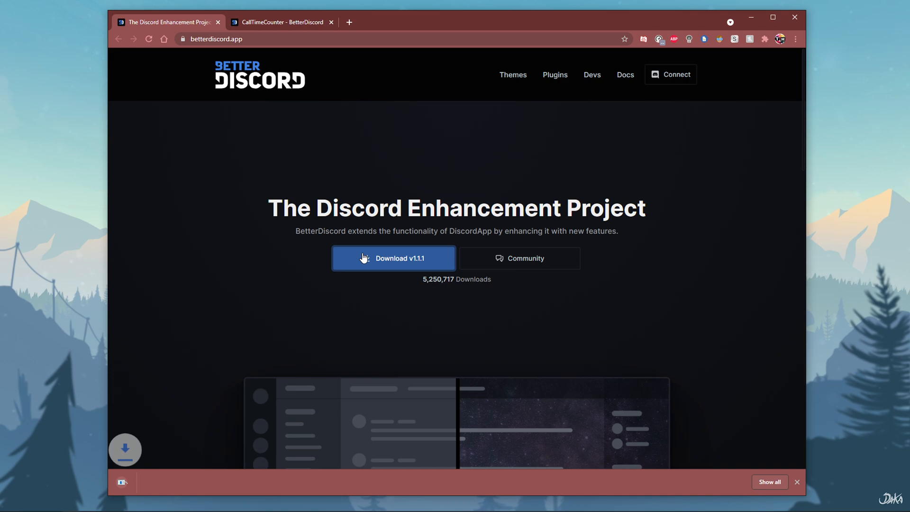
{"action": "left_click", "coordinate": [393, 258]}
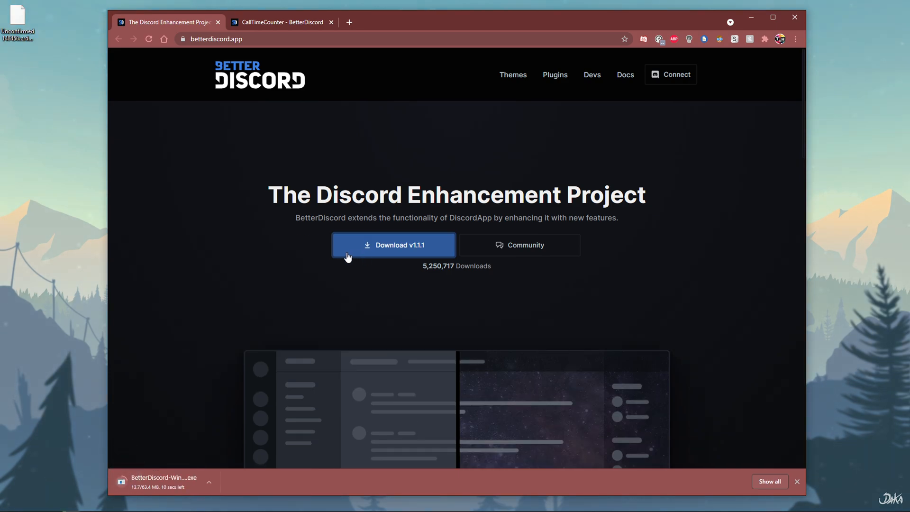
{"action": "mouse_move", "coordinate": [293, 252]}
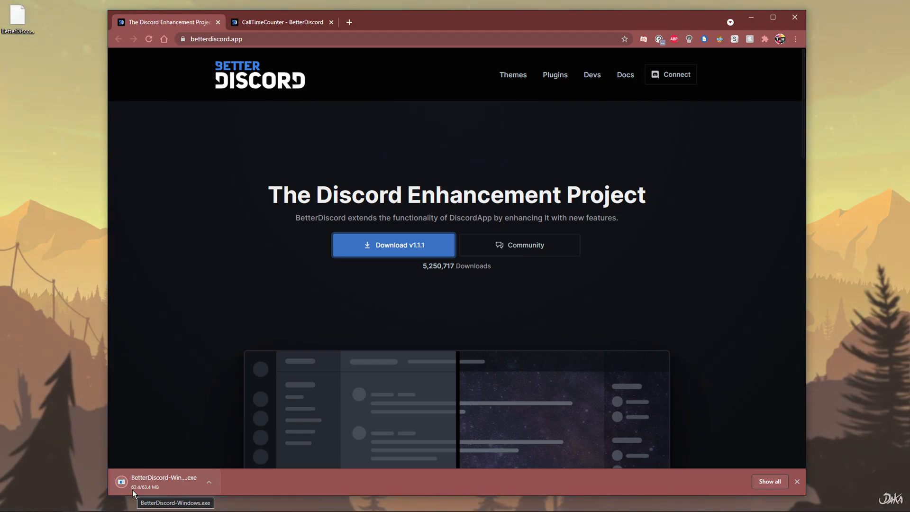
{"action": "scroll", "scroll_direction": "down", "scroll_amount": 3}
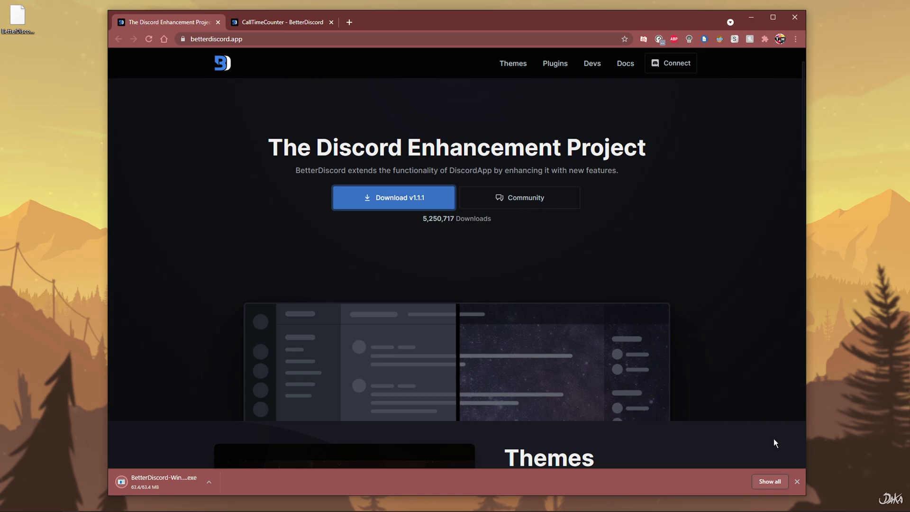
{"action": "left_click", "coordinate": [796, 480]}
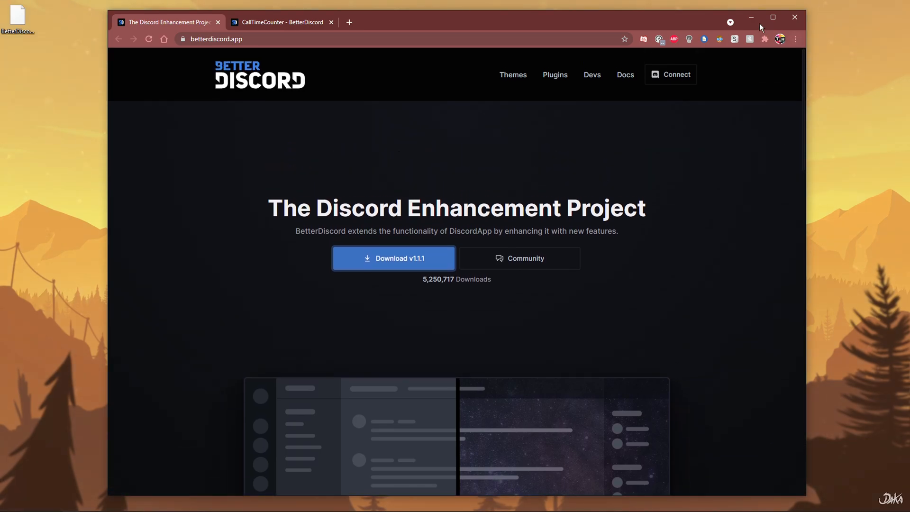
{"action": "left_click", "coordinate": [793, 17]}
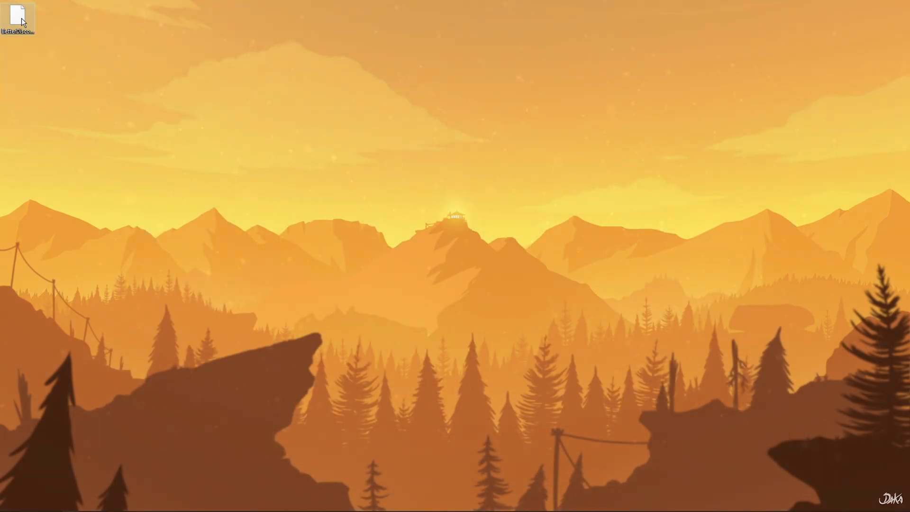
{"action": "mouse_move", "coordinate": [15, 18]}
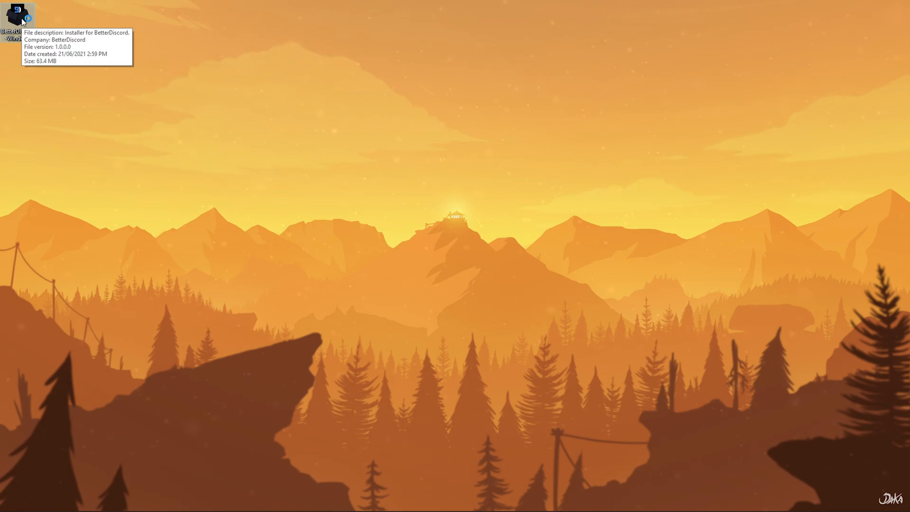
{"action": "mouse_move", "coordinate": [74, 20]}
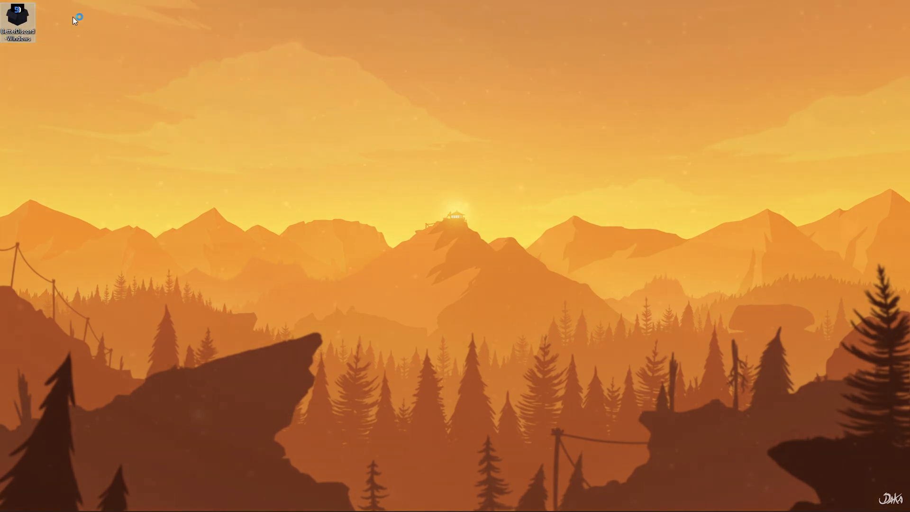
{"action": "double_click", "coordinate": [17, 18]}
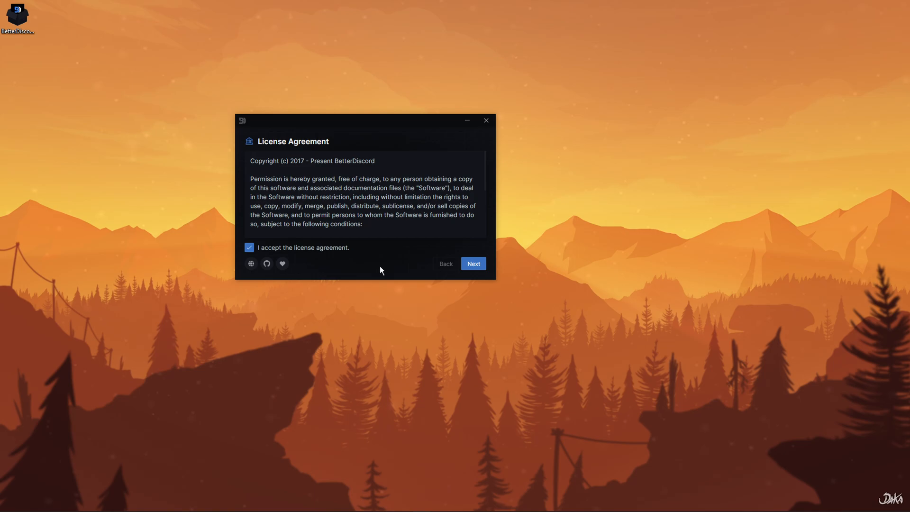
Accept the license and install BetterDiscord into the regular Discord installation under AppData
{"action": "left_click", "coordinate": [472, 263]}
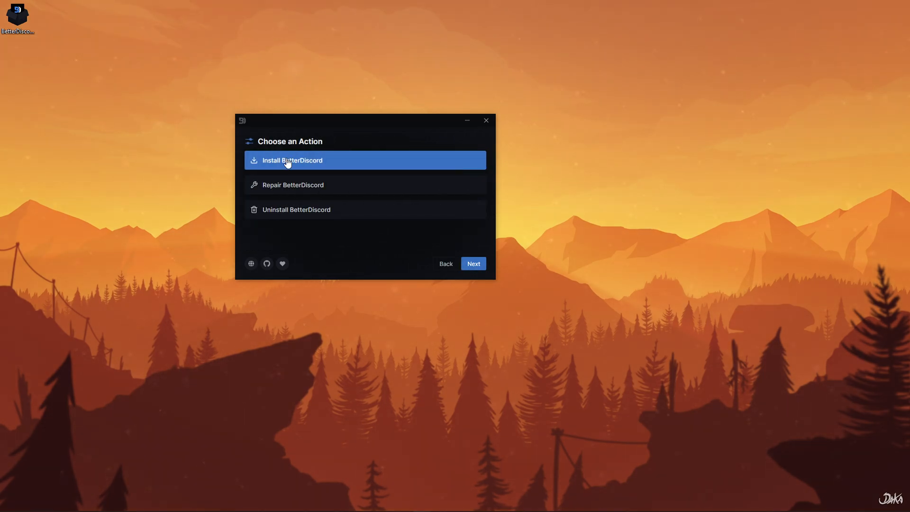
{"action": "left_click", "coordinate": [472, 264]}
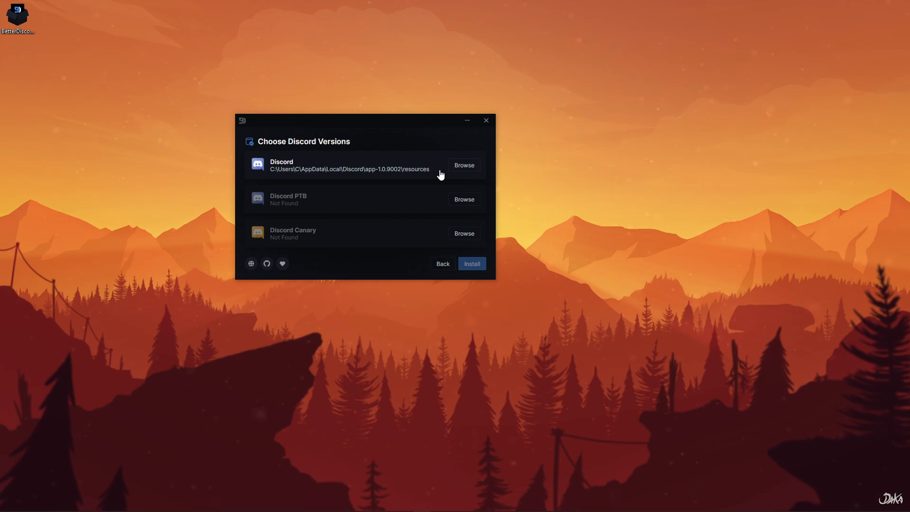
{"action": "left_click", "coordinate": [348, 165]}
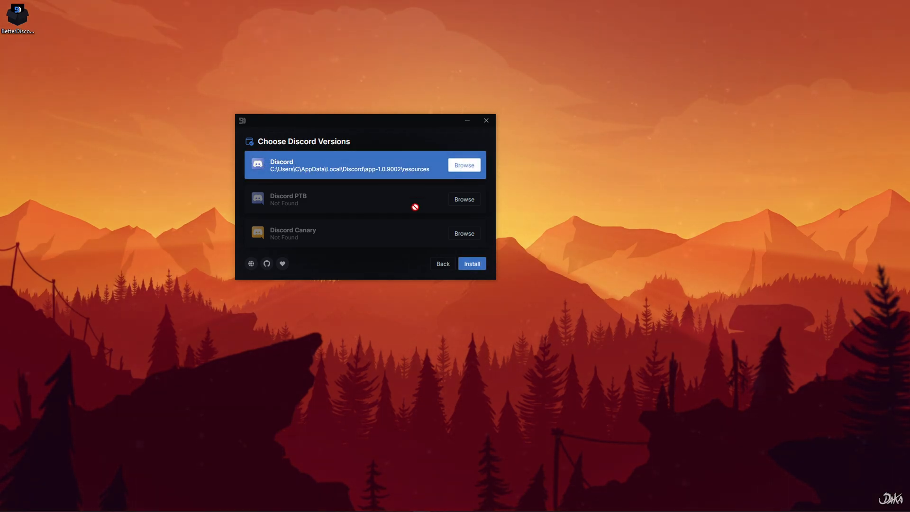
{"action": "mouse_move", "coordinate": [464, 268]}
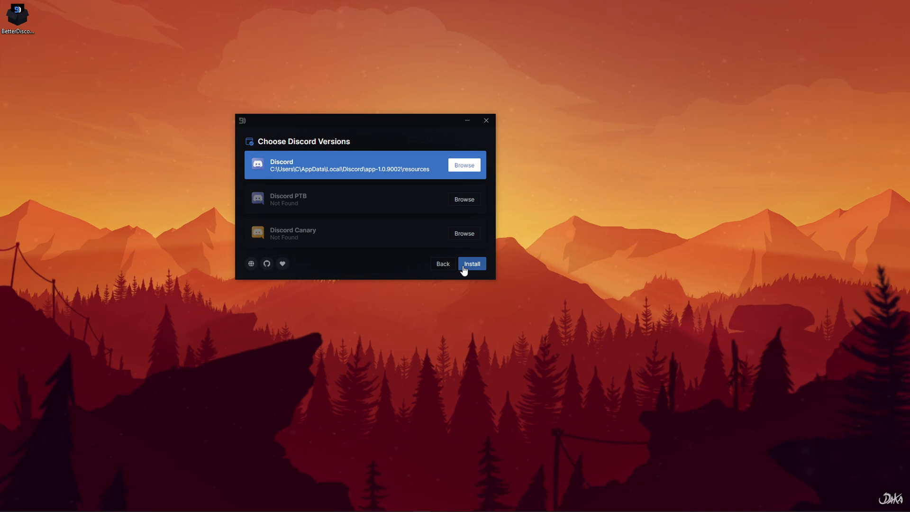
{"action": "mouse_move", "coordinate": [464, 168]}
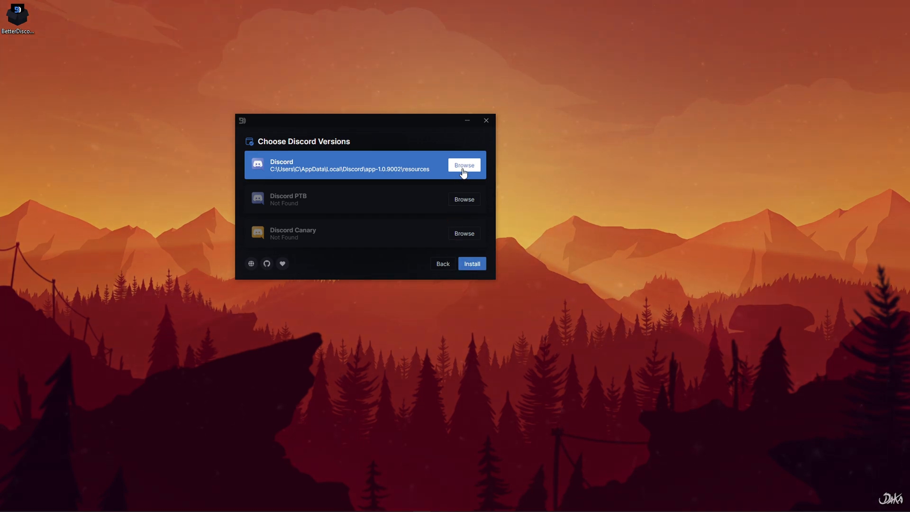
{"action": "mouse_move", "coordinate": [555, 173]}
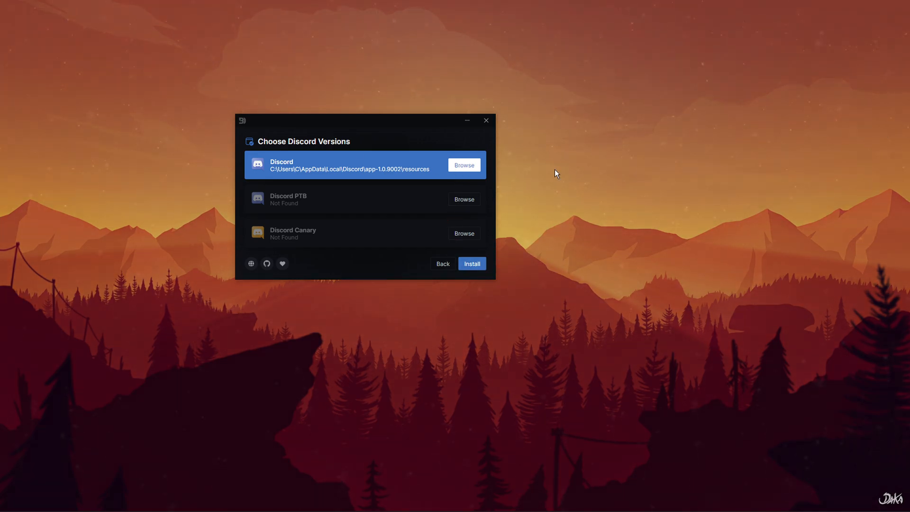
{"action": "left_click", "coordinate": [463, 165]}
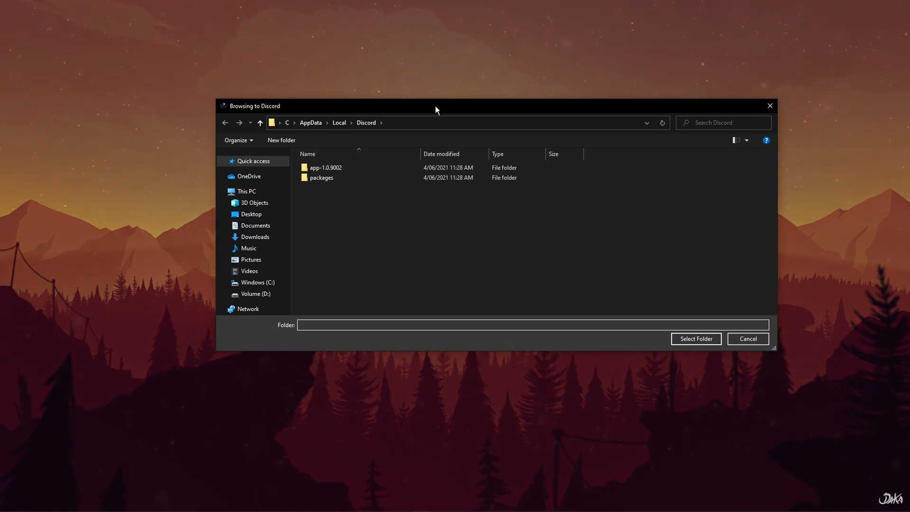
{"action": "left_click", "coordinate": [695, 338]}
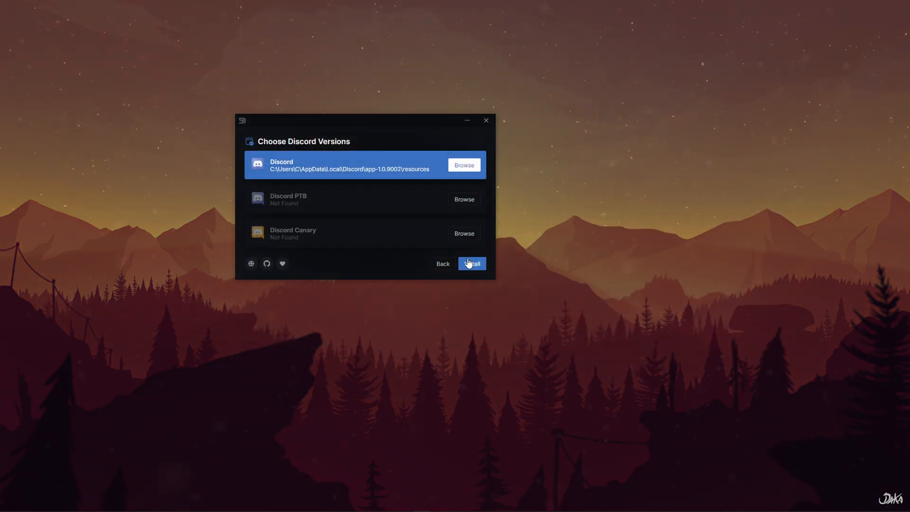
{"action": "left_click", "coordinate": [470, 264]}
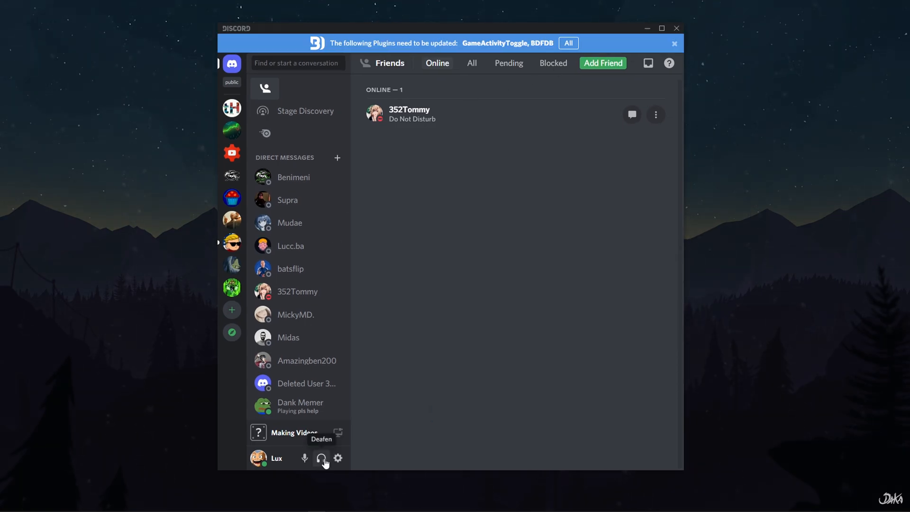
{"action": "mouse_move", "coordinate": [337, 458]}
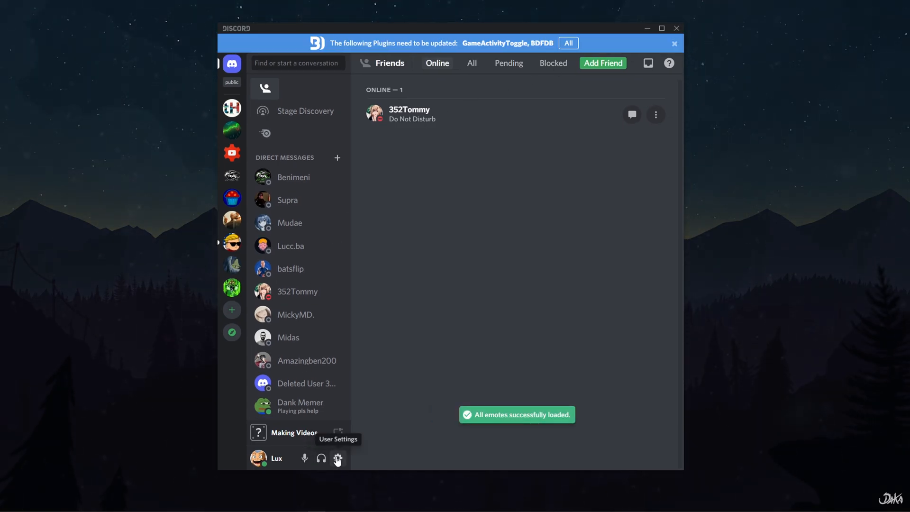
Open User Settings and go to BetterDiscord's Plugins page listing BDFDB, GameActivityToggle, ZeresPluginLibrary
{"action": "left_click", "coordinate": [337, 458]}
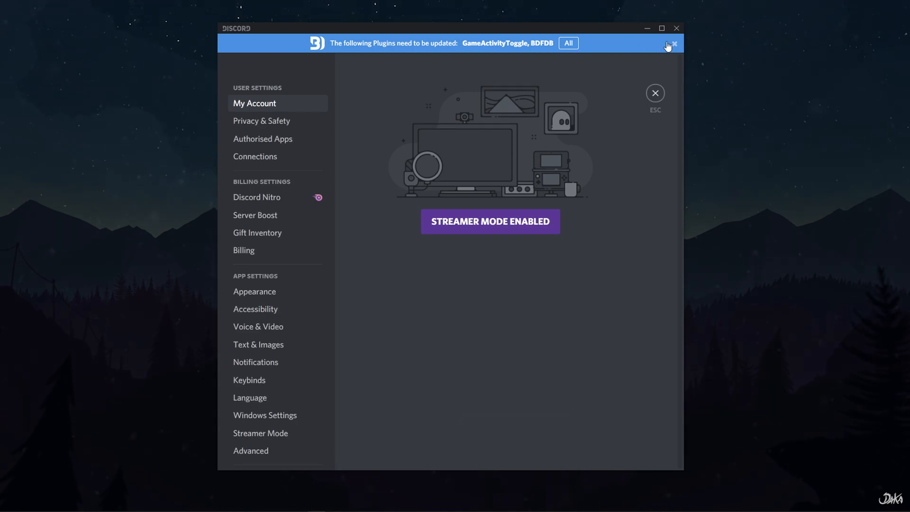
{"action": "scroll", "scroll_direction": "down", "scroll_amount": 3}
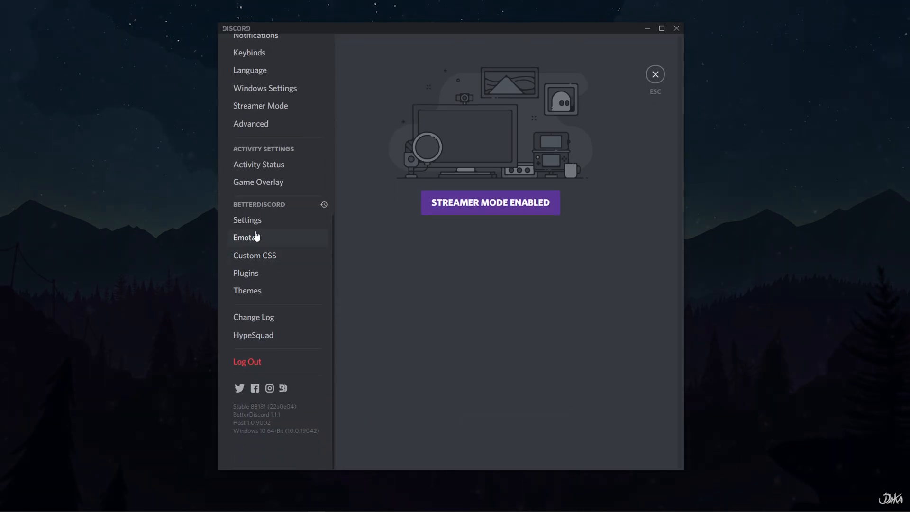
{"action": "left_click", "coordinate": [246, 219]}
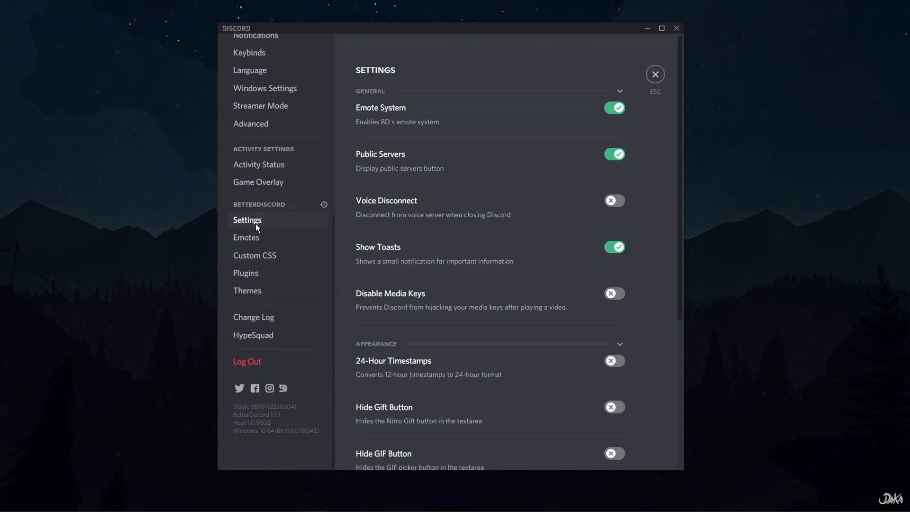
{"action": "mouse_move", "coordinate": [245, 272]}
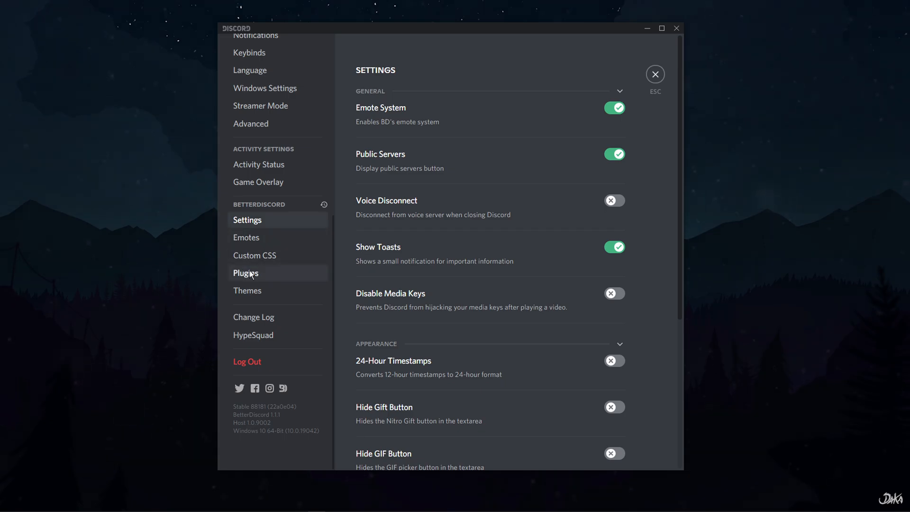
{"action": "left_click", "coordinate": [245, 273]}
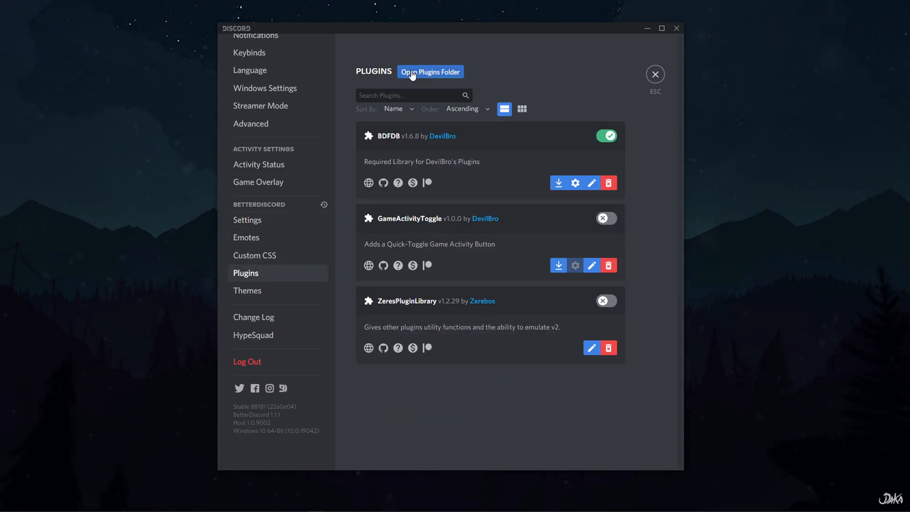
Open the BetterDiscord plugins folder in File Explorer from the Plugins page
{"action": "left_click", "coordinate": [429, 72]}
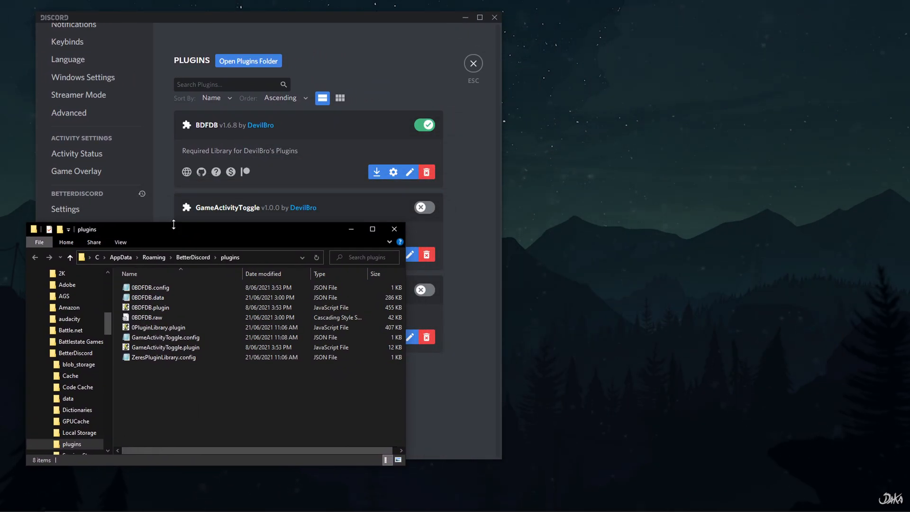
{"action": "mouse_move", "coordinate": [171, 233]}
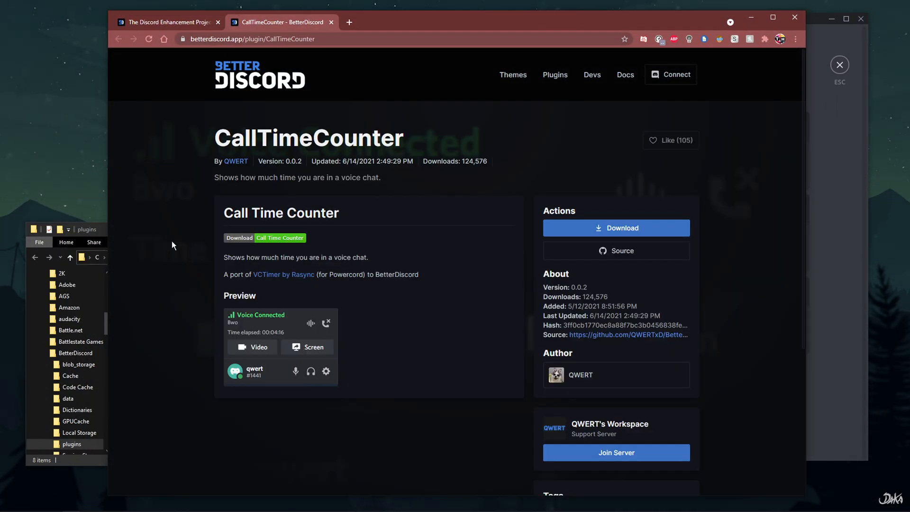
Download CallTimeCounter.plugin.js from the CallTimeCounter plugin page
{"action": "left_click", "coordinate": [615, 227]}
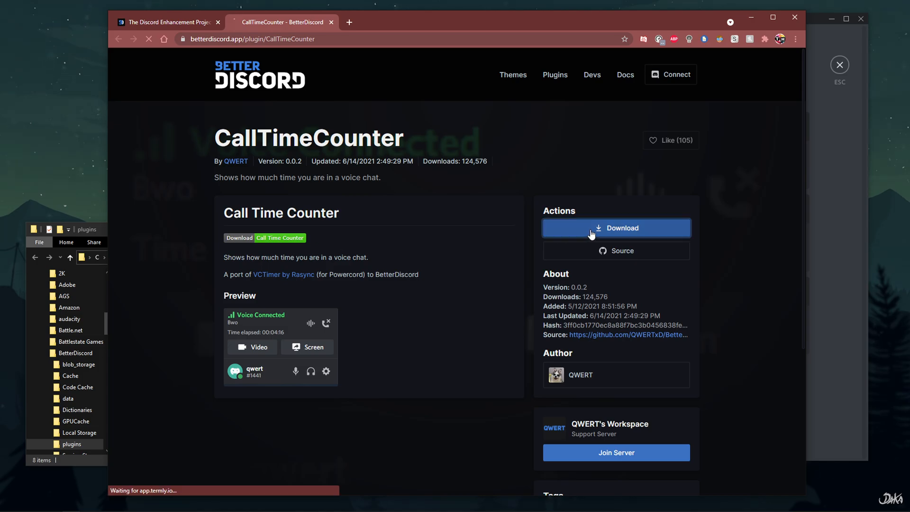
{"action": "left_click", "coordinate": [616, 227]}
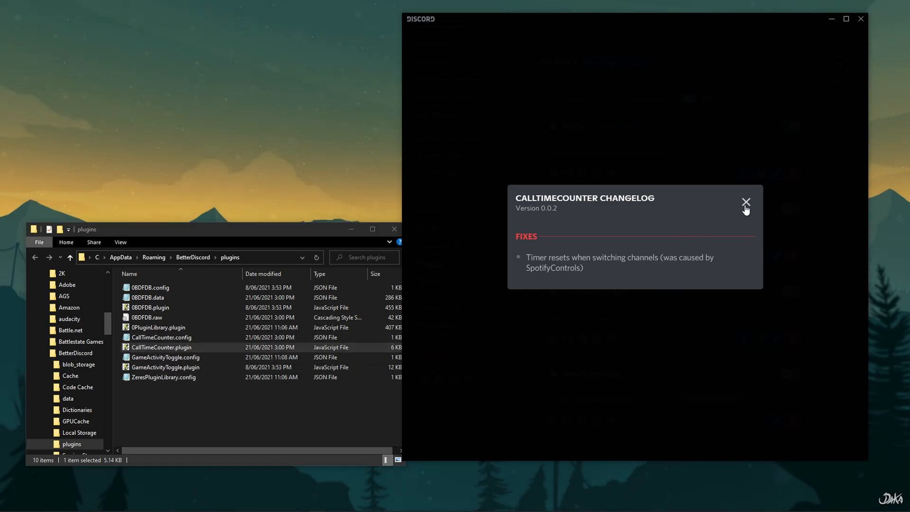
Dismiss the CallTimeCounter changelog popup in Discord once the plugin file is in the folder
{"action": "left_click", "coordinate": [746, 202]}
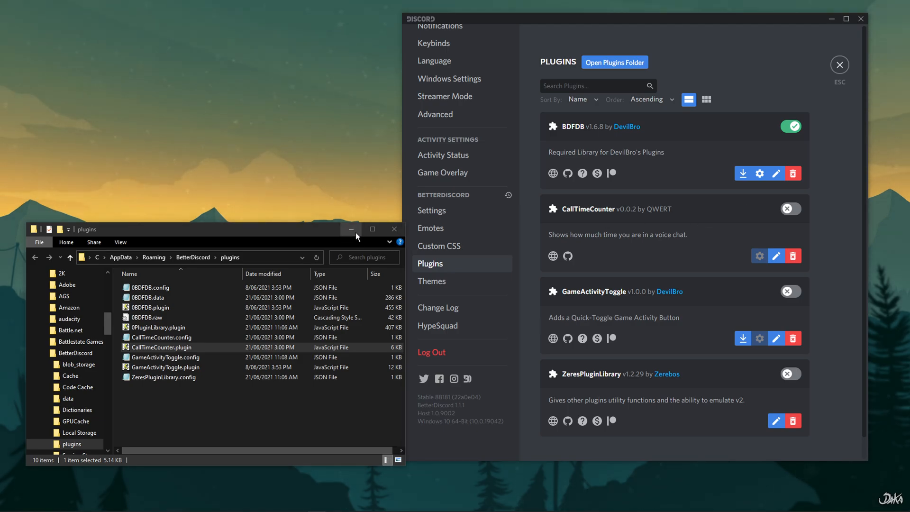
Minimize File Explorer, switch on CallTimeCounter, and exit settings to Friends
{"action": "left_click", "coordinate": [351, 228]}
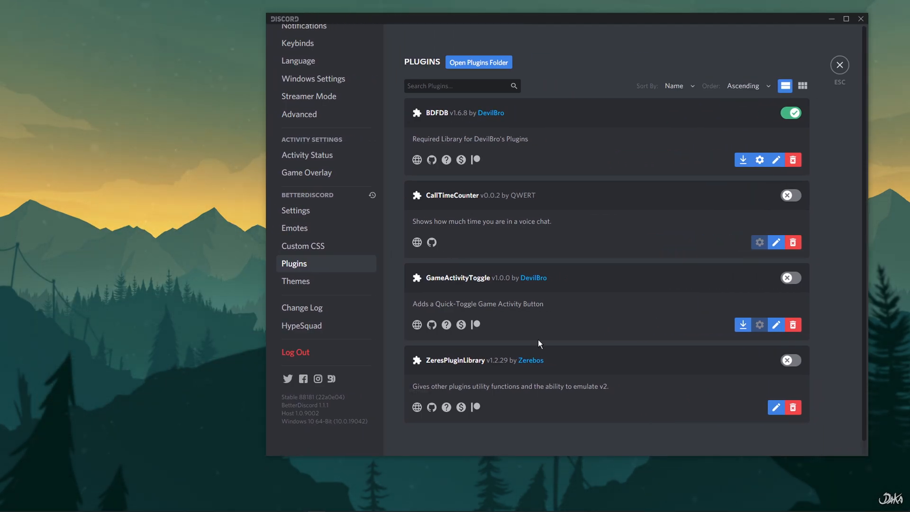
{"action": "left_click", "coordinate": [791, 195]}
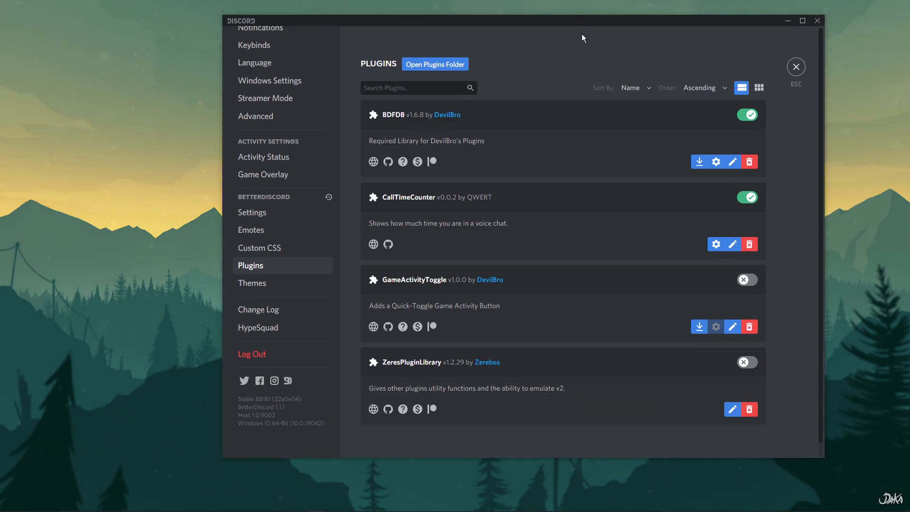
{"action": "left_click", "coordinate": [795, 67]}
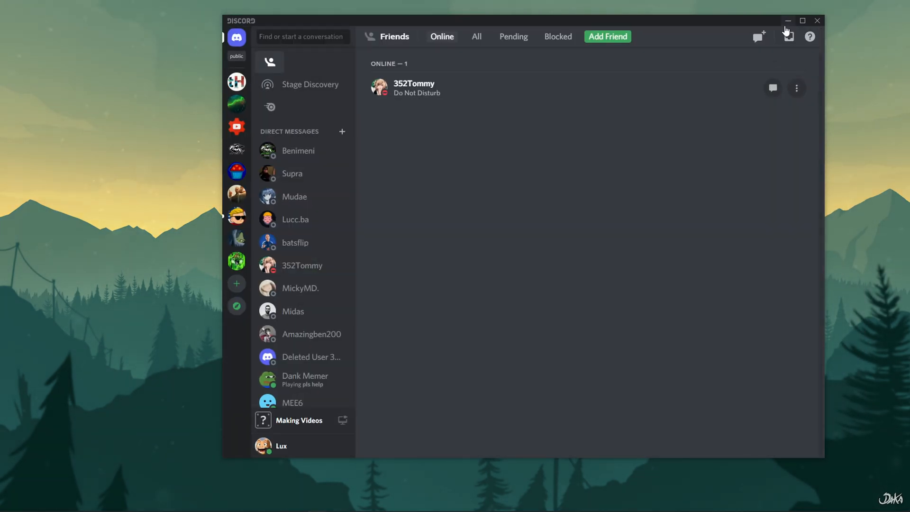